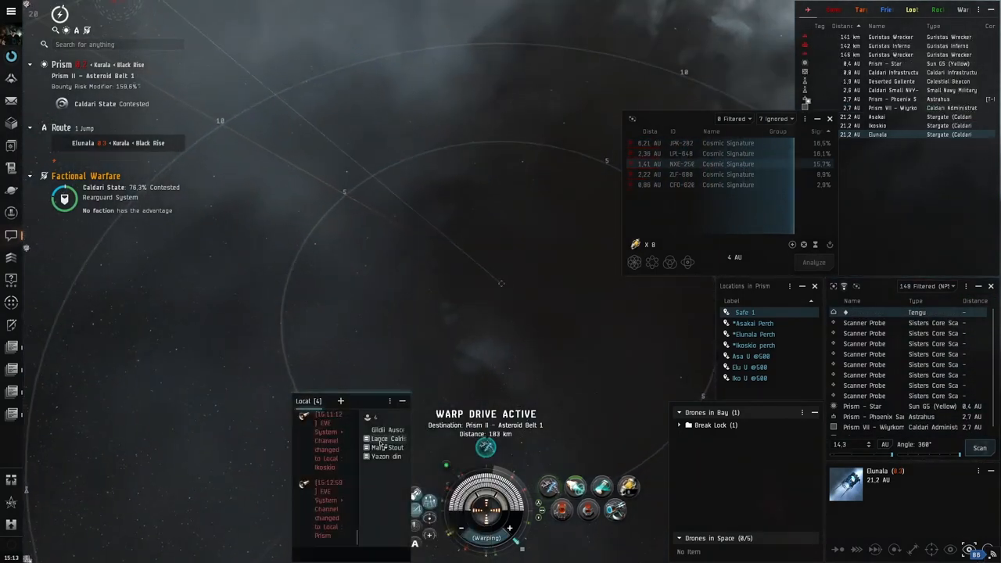
click(383, 456)
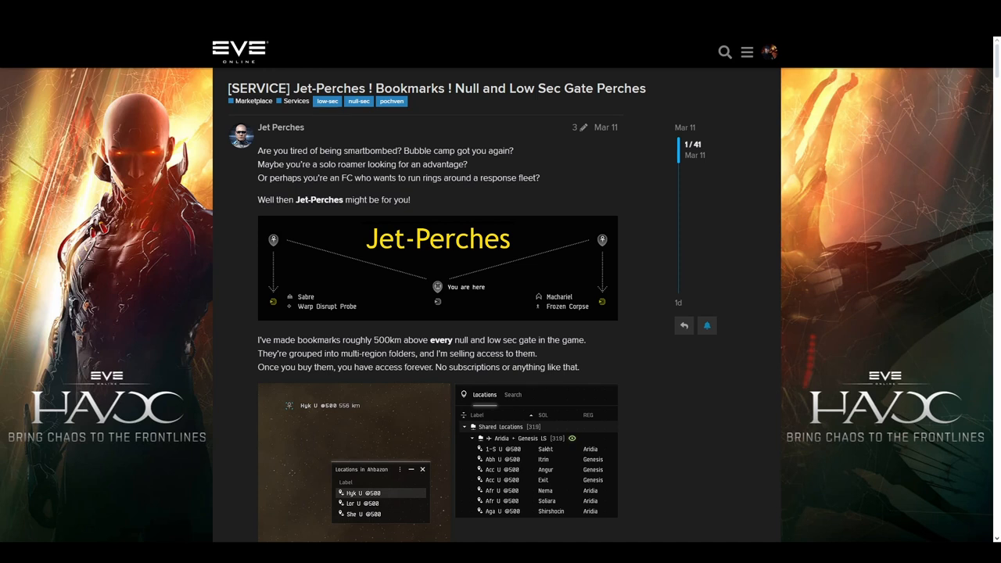
scroll(down, 3)
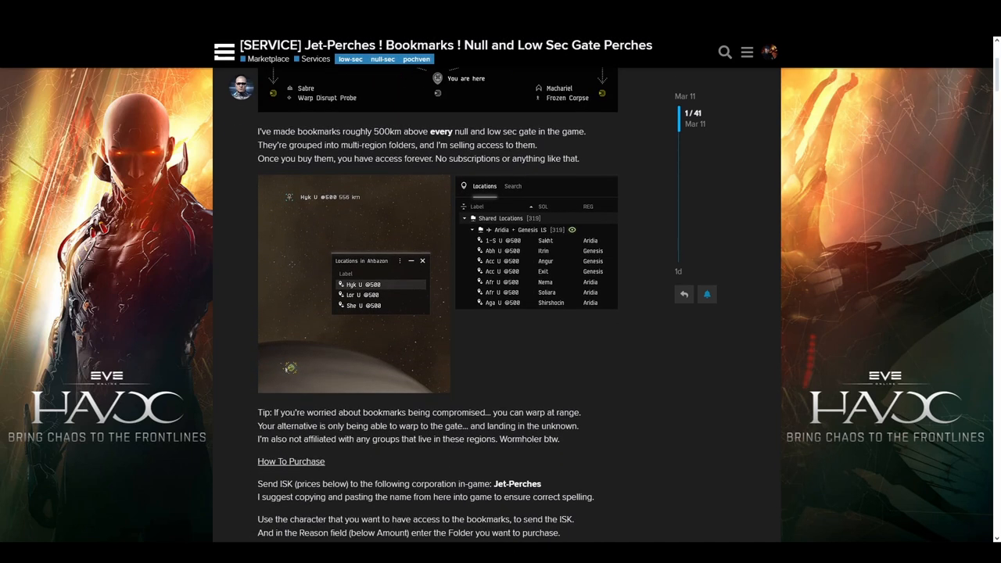
scroll(down, 3)
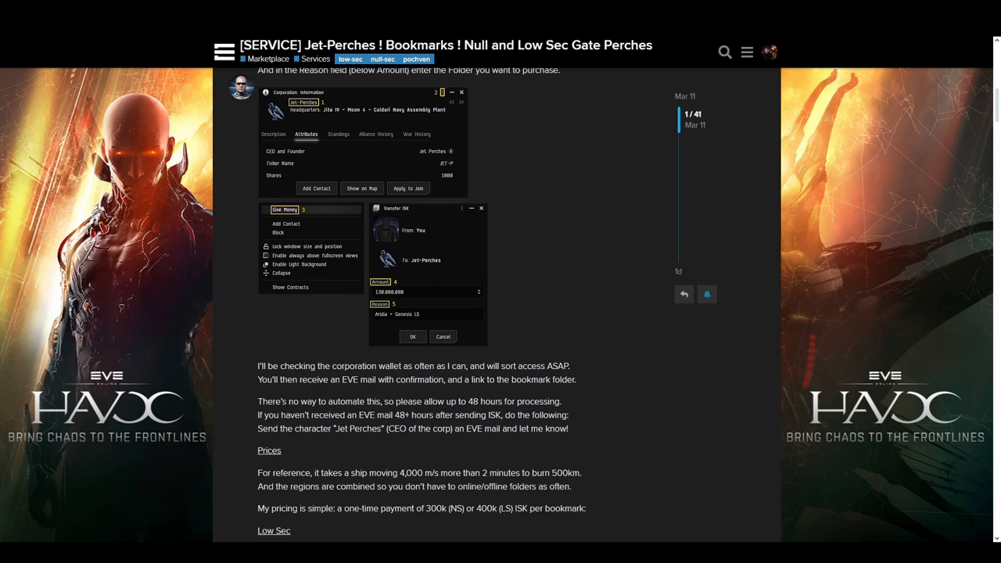
scroll(down, 3)
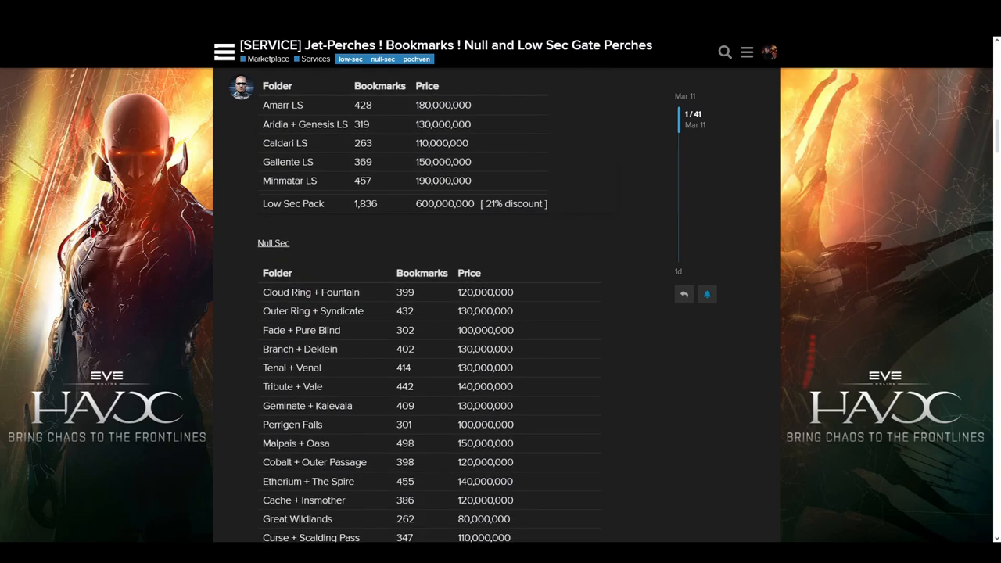
scroll(down, 3)
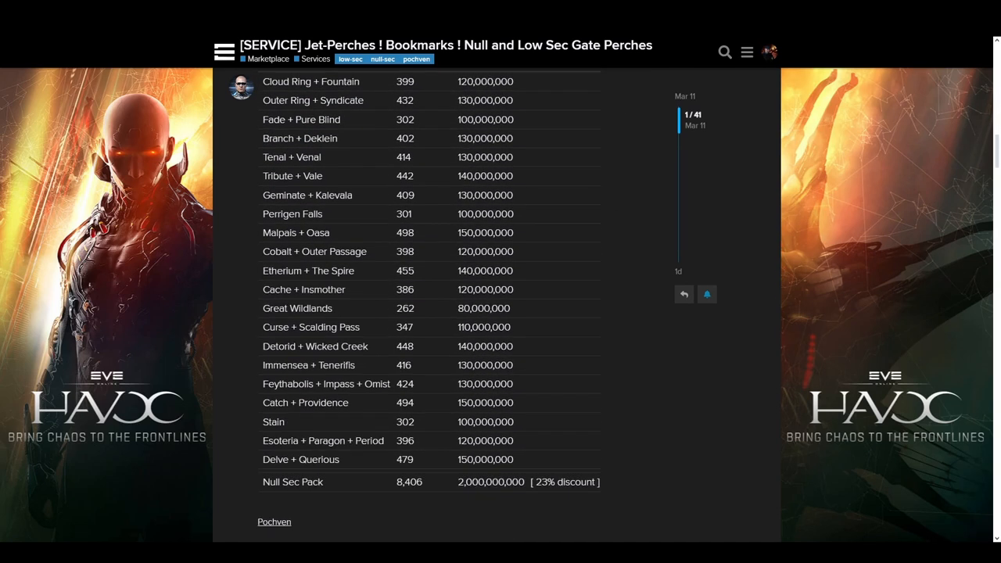
scroll(down, 3)
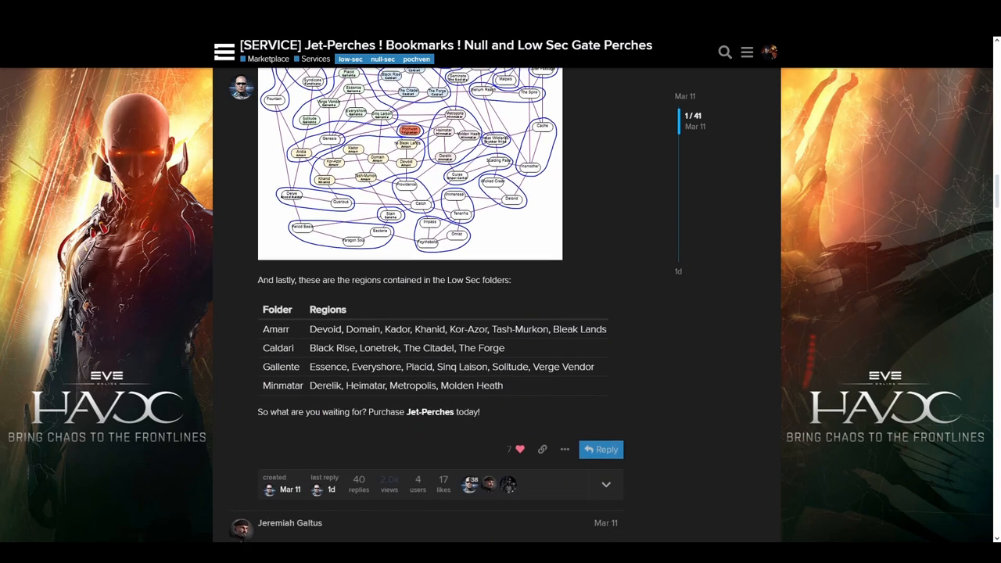
scroll(down, 3)
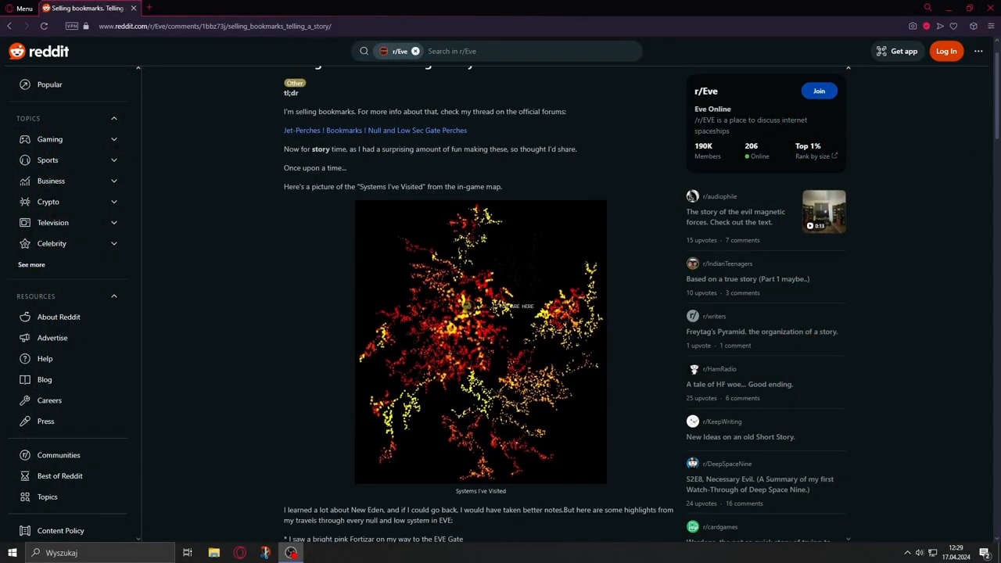
scroll(down, 3)
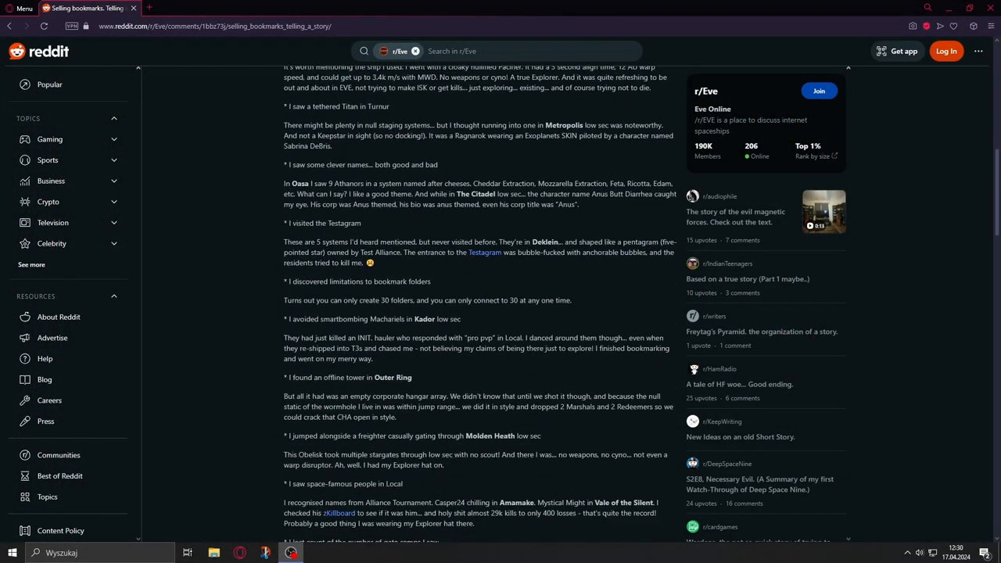
scroll(down, 3)
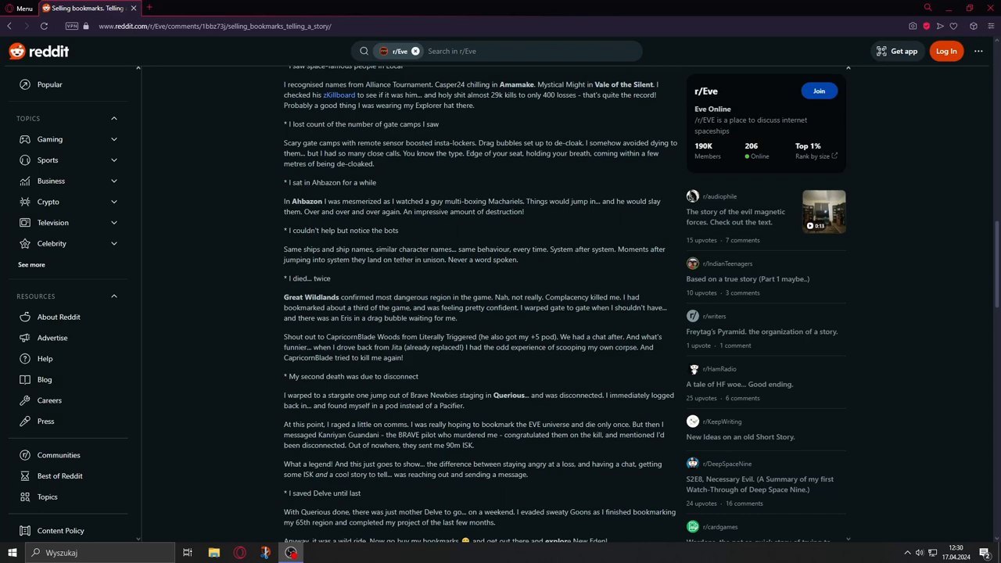
scroll(down, 3)
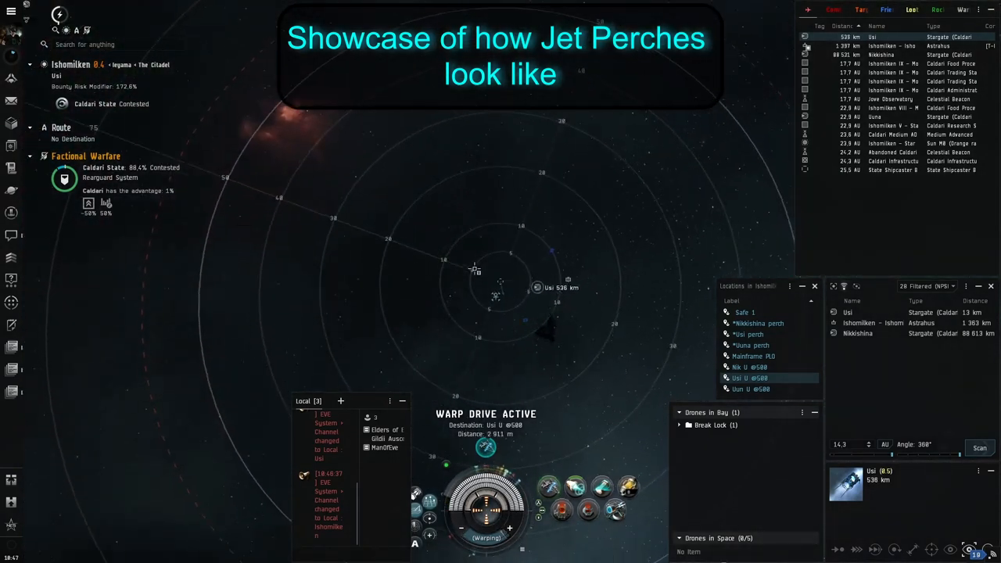
Step: Choose an action from the Uun perch bookmark's right-click menu in the Locations window
right_click(748, 388)
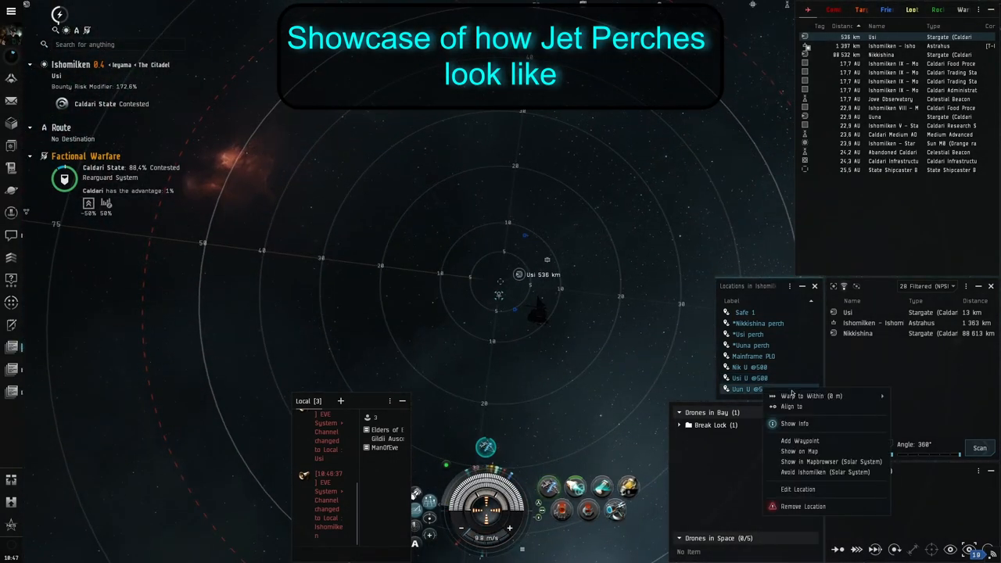
click(810, 395)
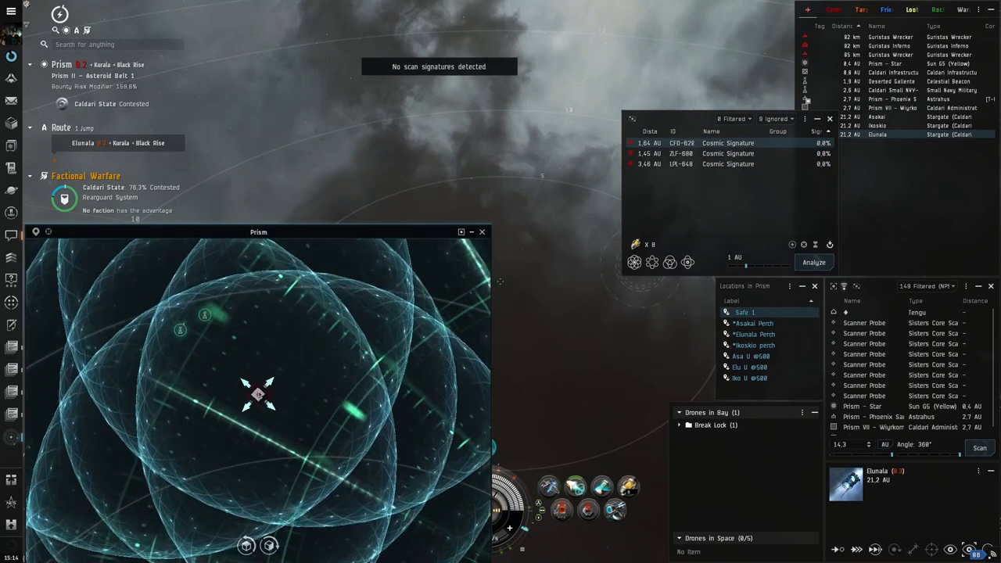
Step: Run probe scans on the signatures until the Guristas data site resolves
click(813, 262)
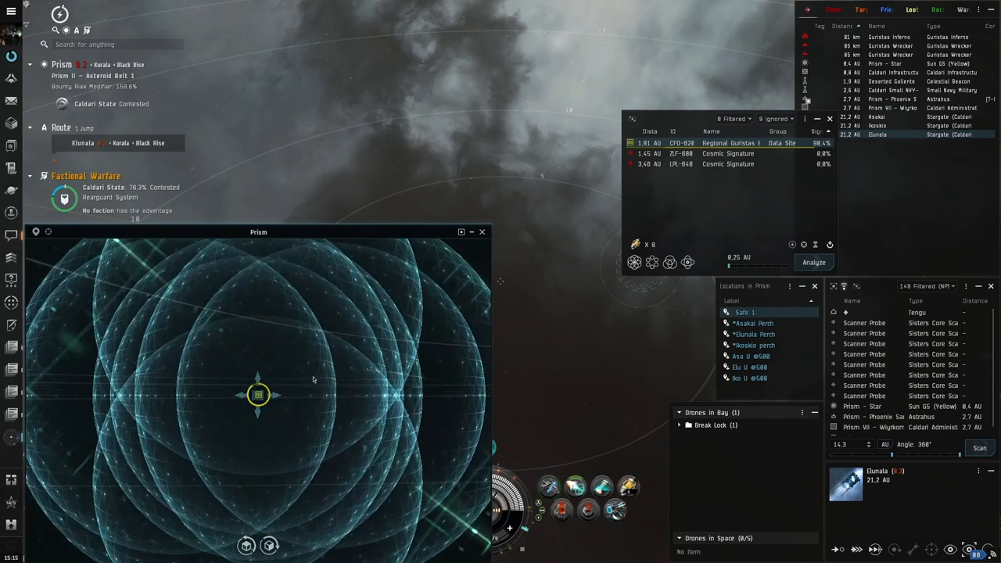
click(813, 262)
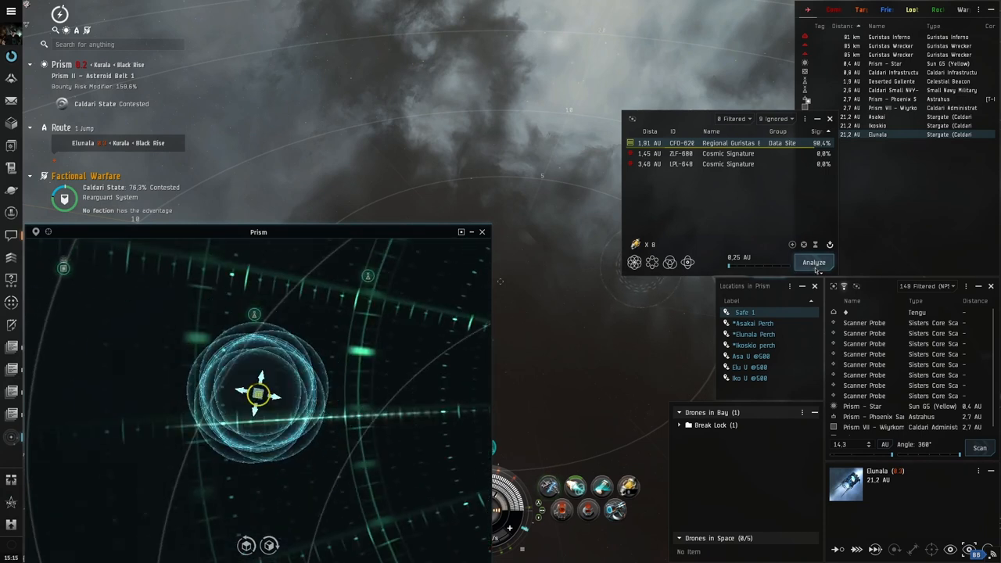
click(814, 262)
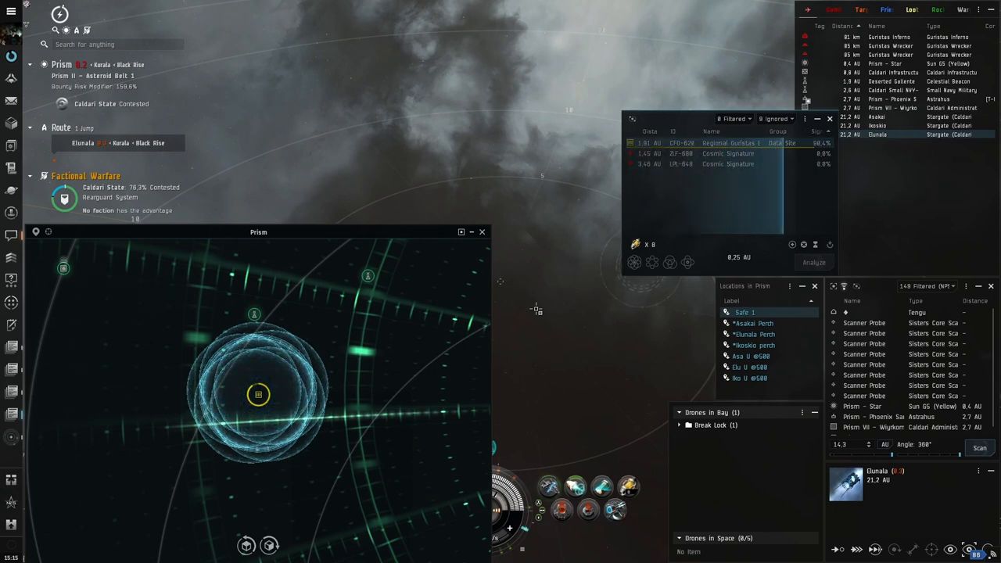
Step: Review the Regional Guristas Backup Server data site info, then rescan the remaining signatures
click(727, 143)
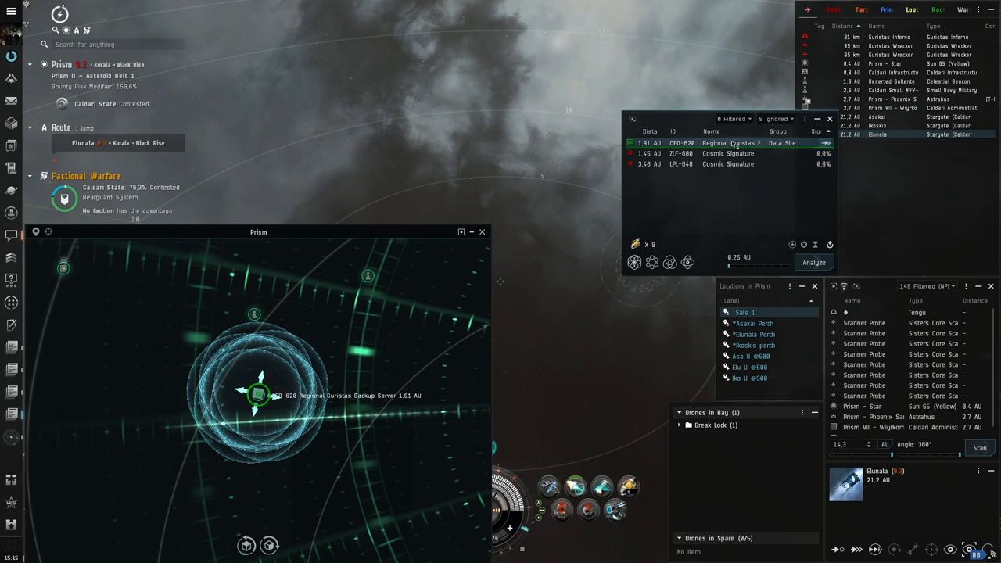
click(731, 142)
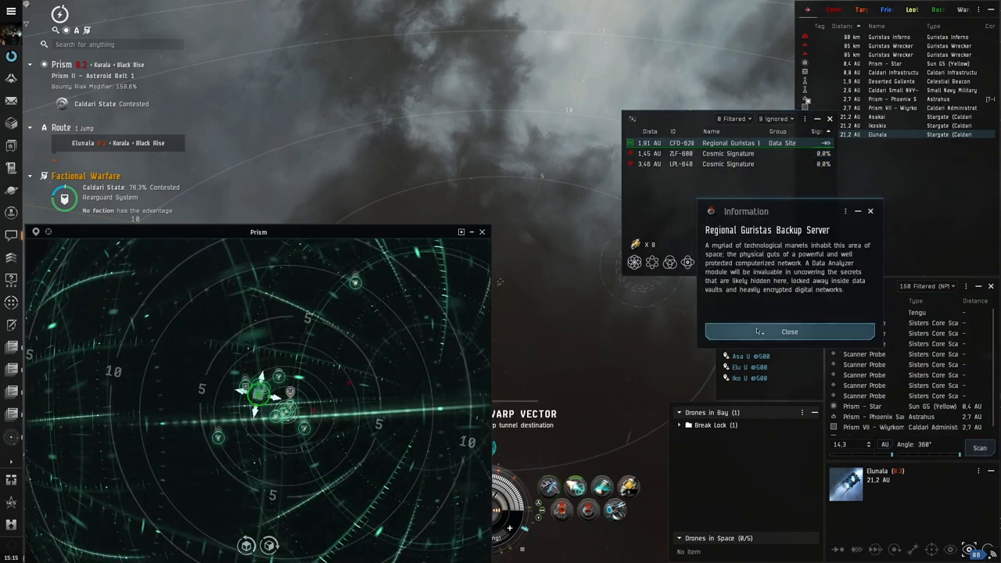
click(789, 332)
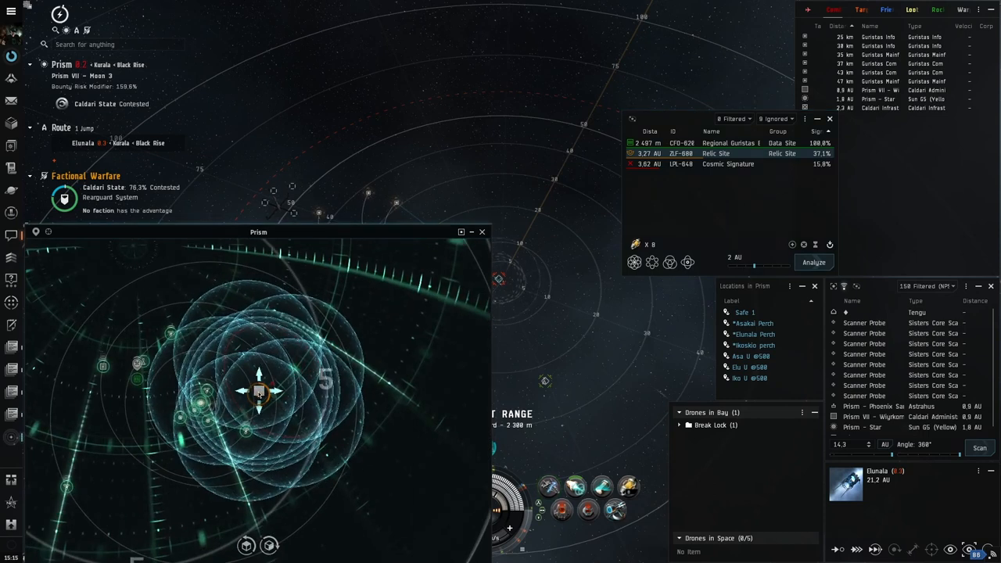
click(481, 232)
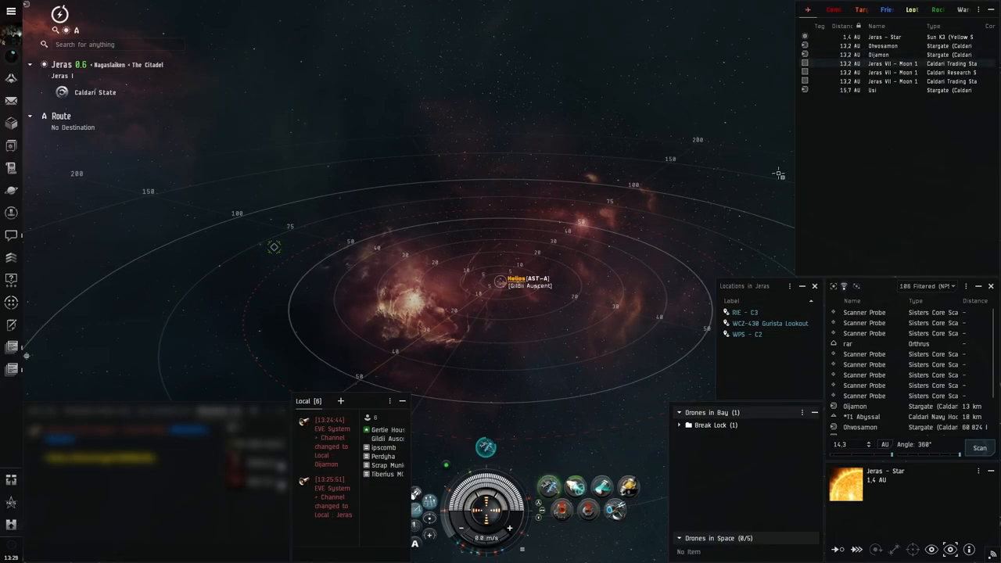
mouse_move(659, 162)
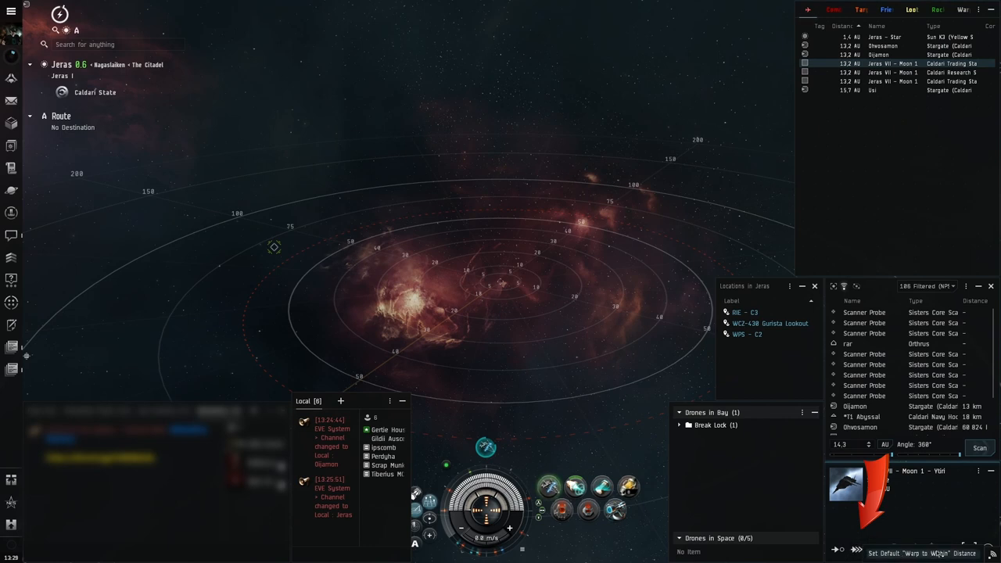
mouse_move(930, 554)
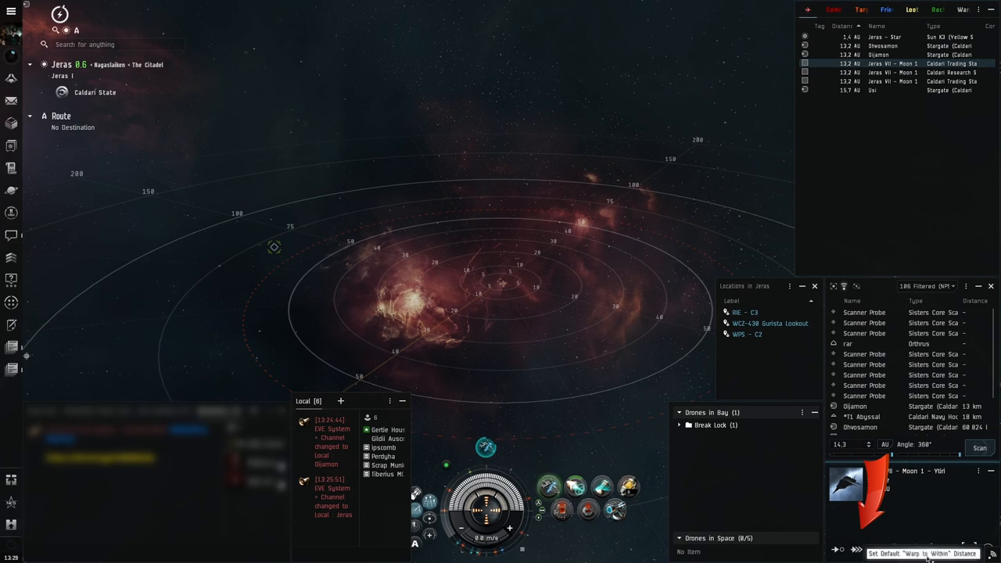
Step: Set the default 'Warp to Within' distance to 5 600 m and confirm it
click(921, 549)
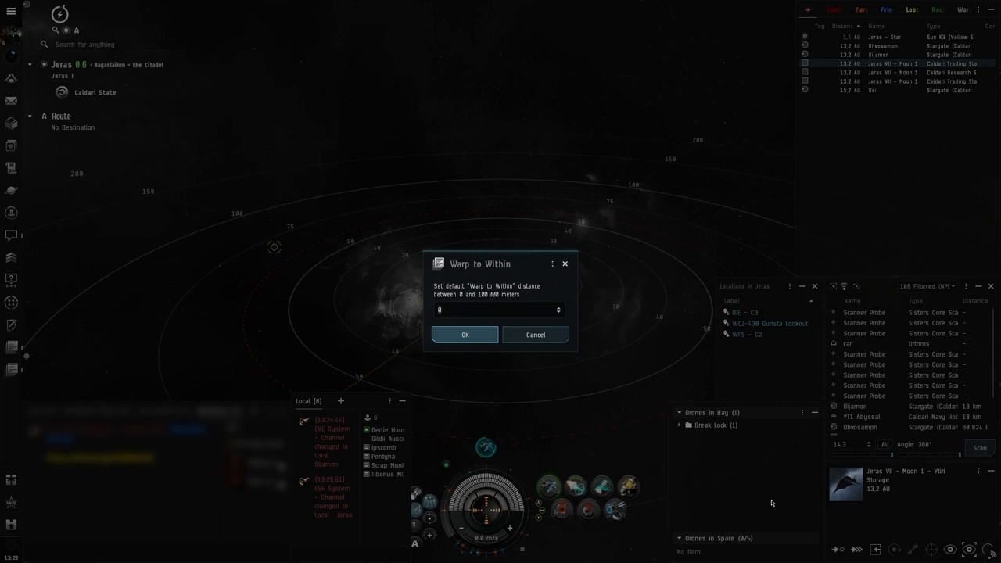
text(5 600)
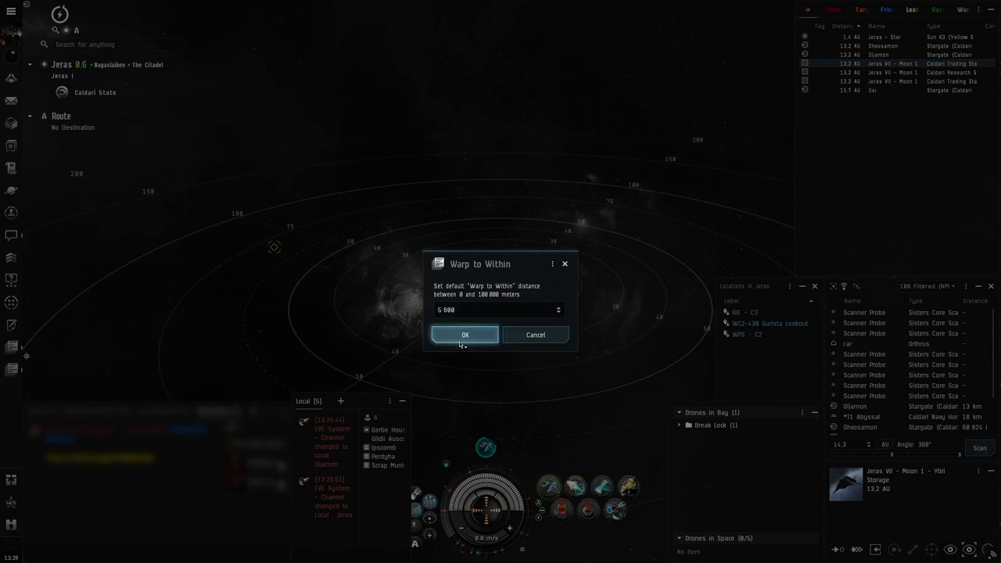
click(465, 335)
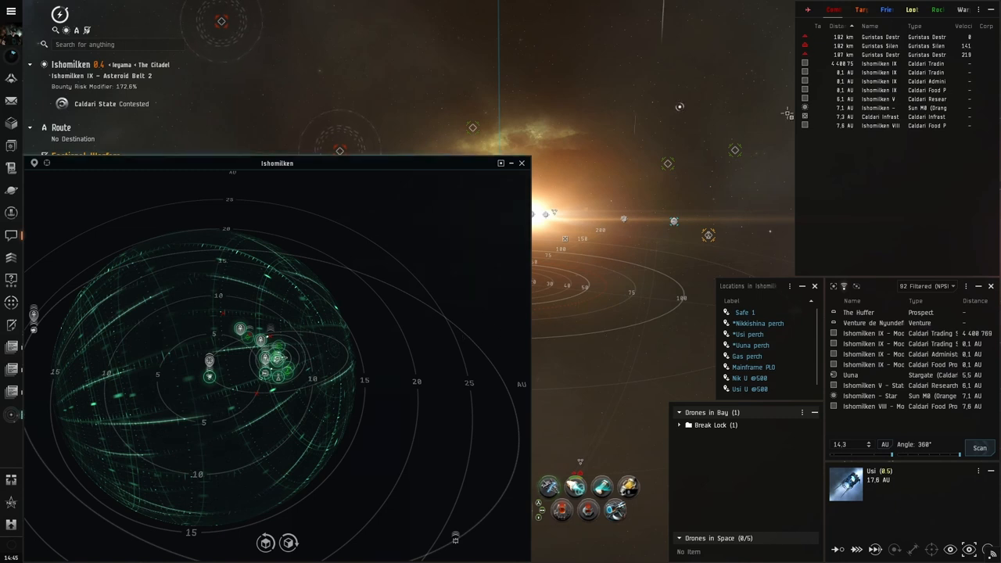
Step: Run 5° directional scans aimed at the Usi stargate and then the Uuna stargate
click(809, 9)
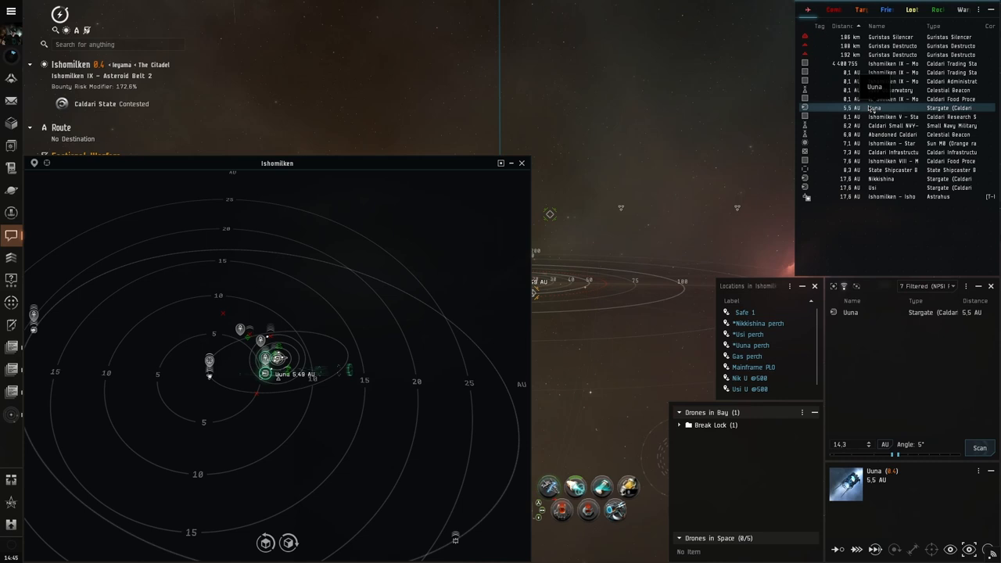
click(891, 188)
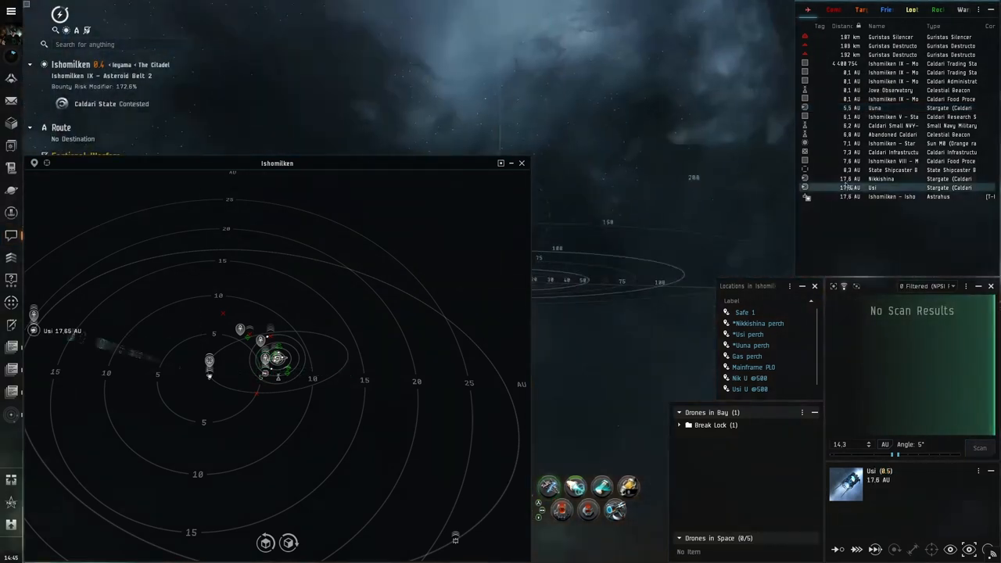
click(874, 108)
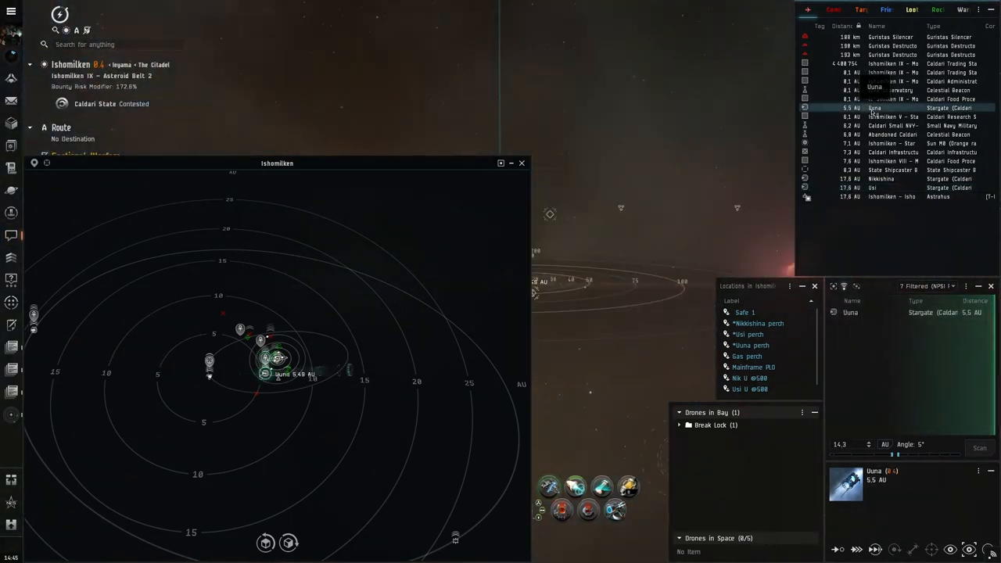
click(891, 99)
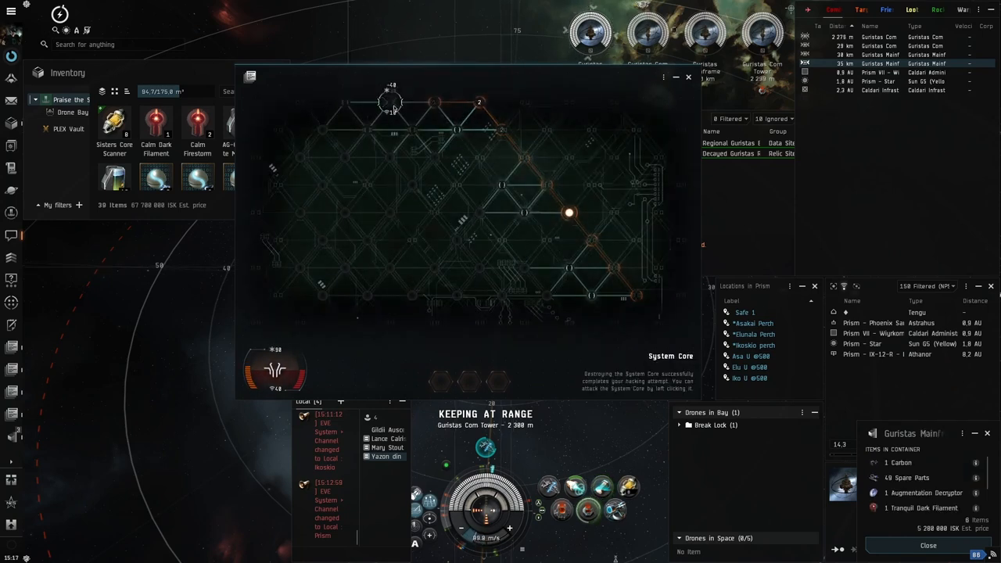
Step: Finish the Com Tower hack via the System Core, loot all items and close the container
click(265, 204)
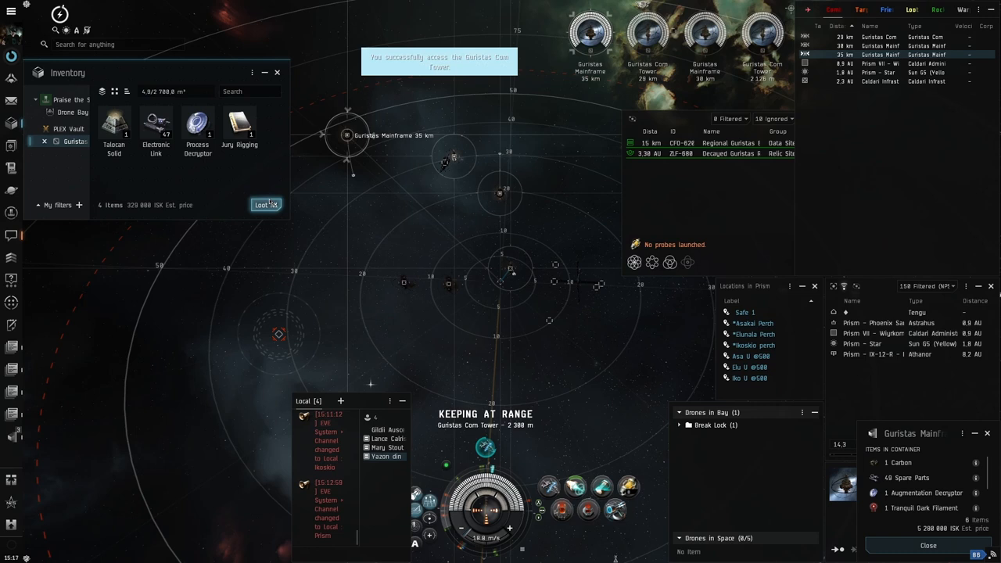
click(265, 204)
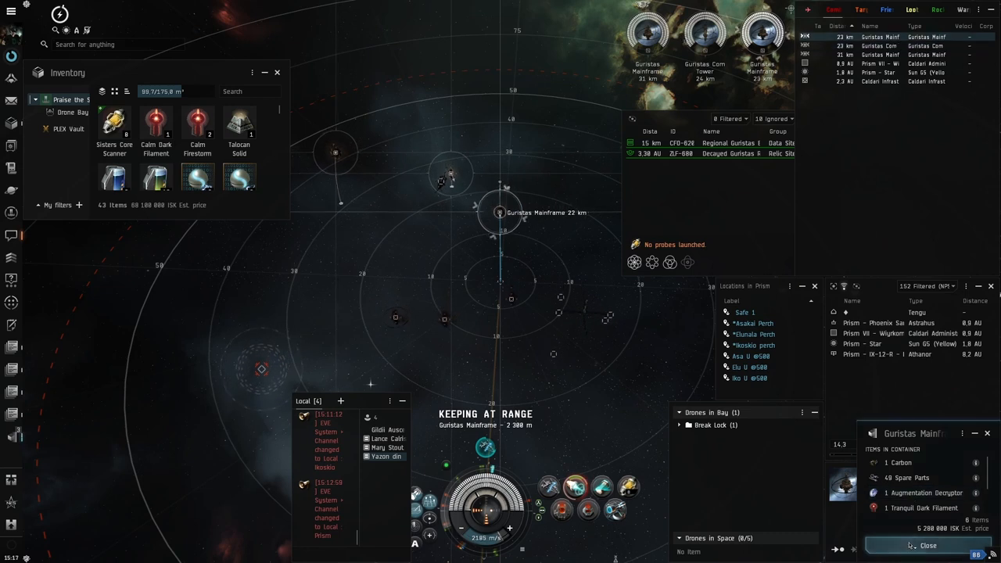
click(926, 545)
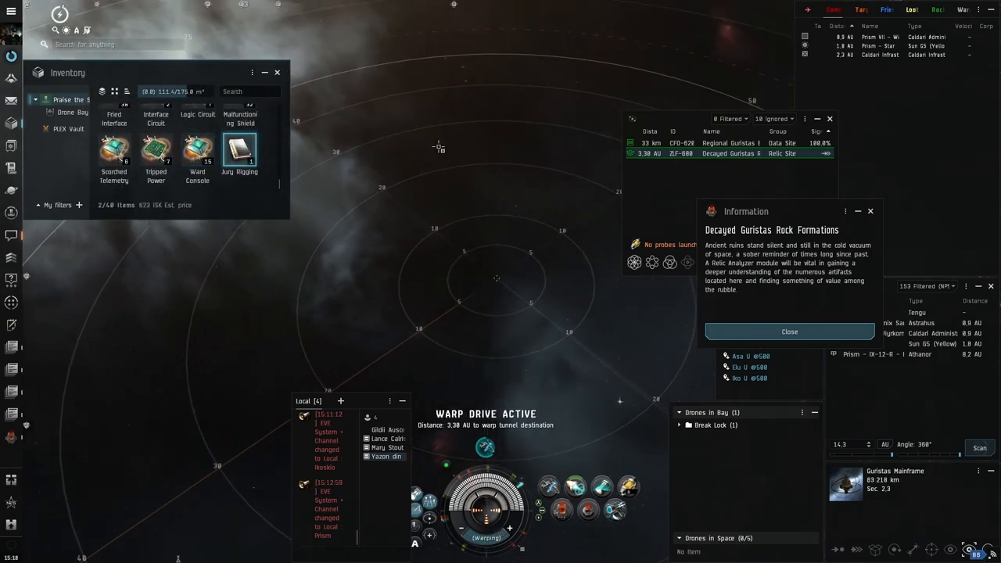
Step: Dismiss the relic site Information window while warping to the Decayed Guristas site
click(789, 332)
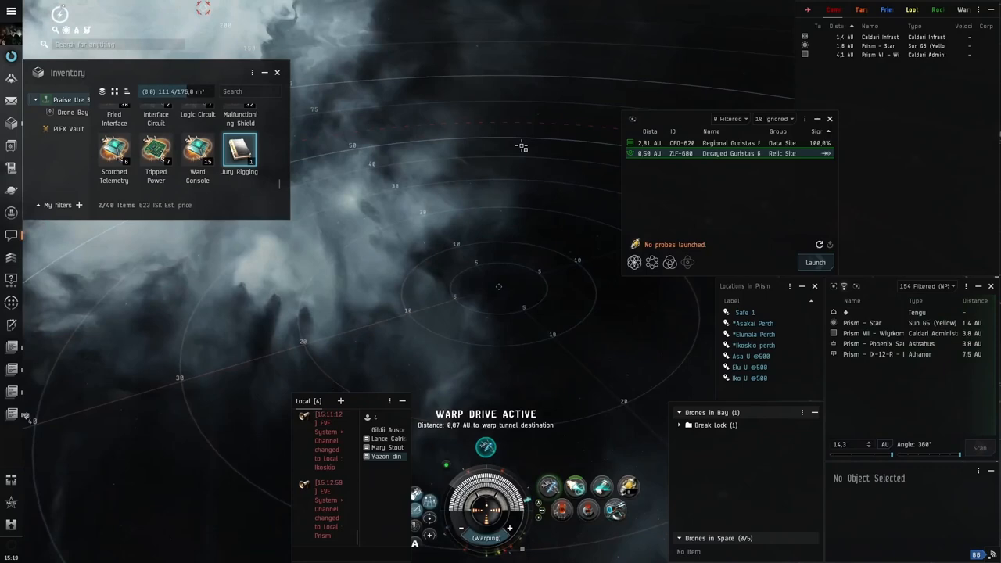